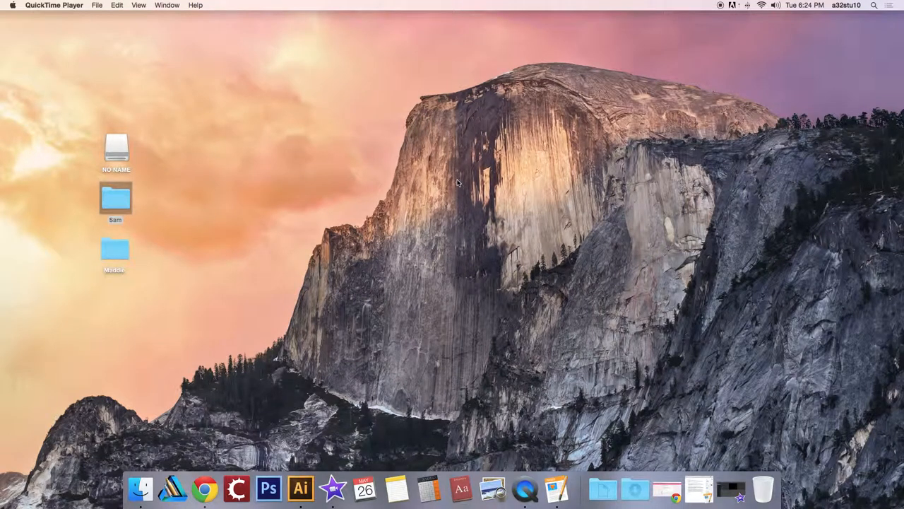
mouse_move(441, 176)
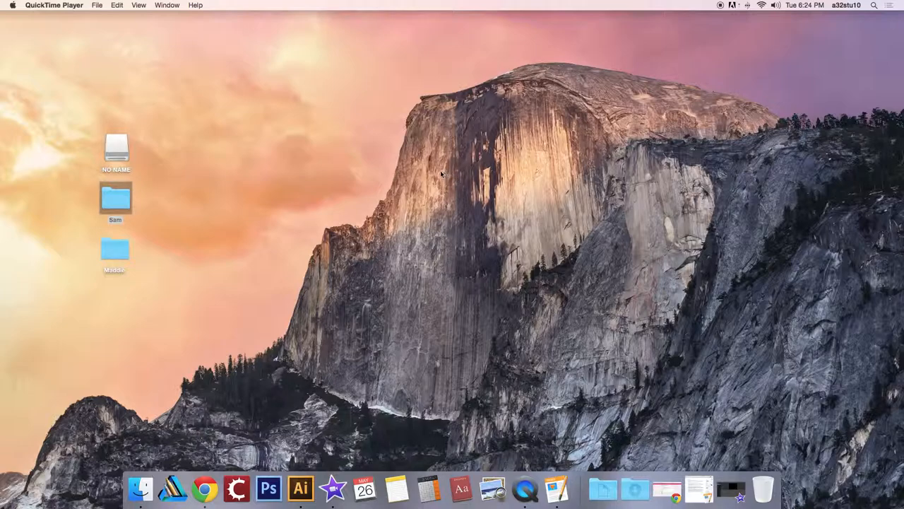
mouse_move(442, 176)
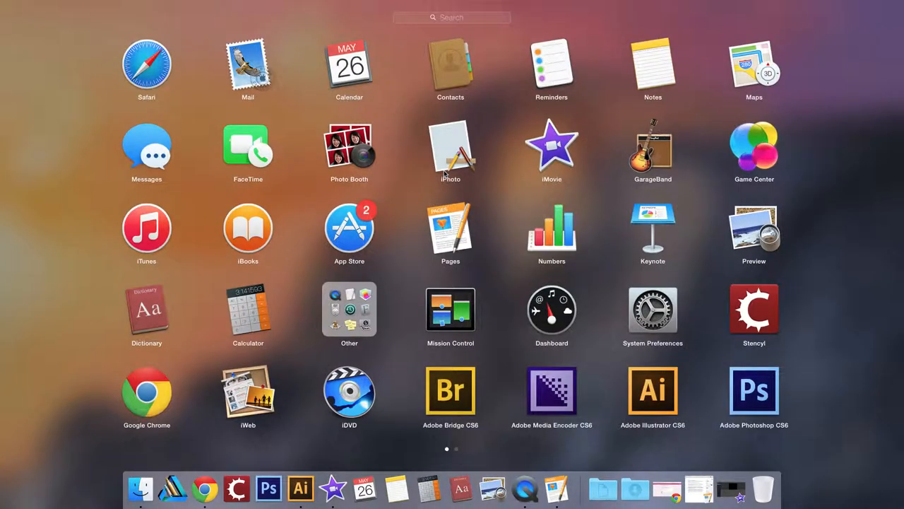
mouse_move(664, 189)
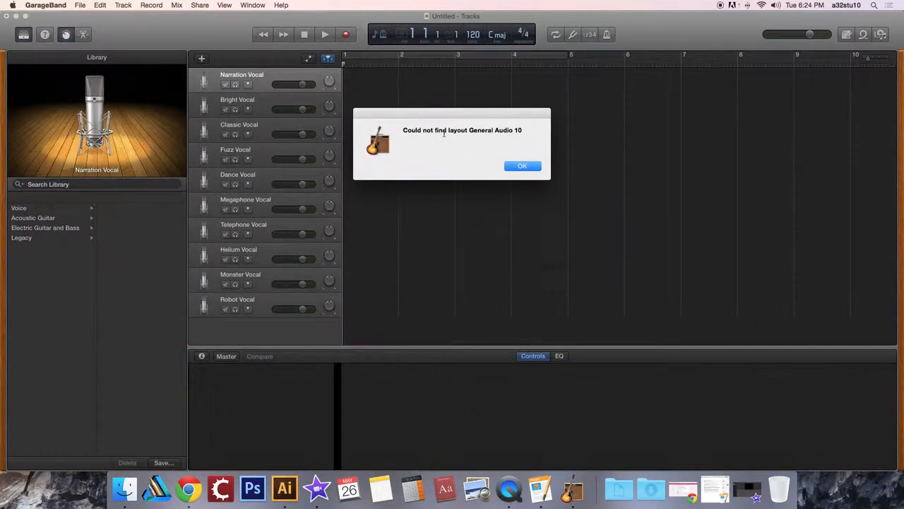
Delete every preset vocal track, confirming each missing-layout warning with OK, until the project is empty.
click(523, 165)
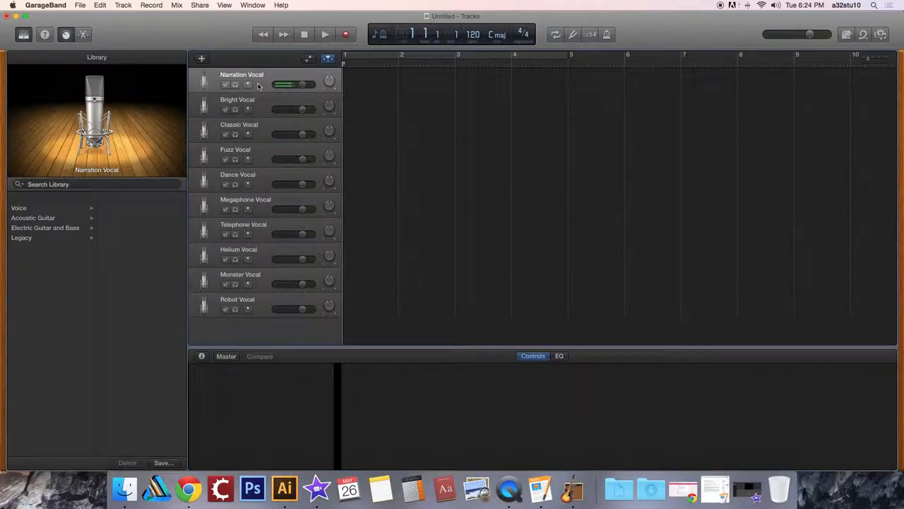
mouse_move(248, 238)
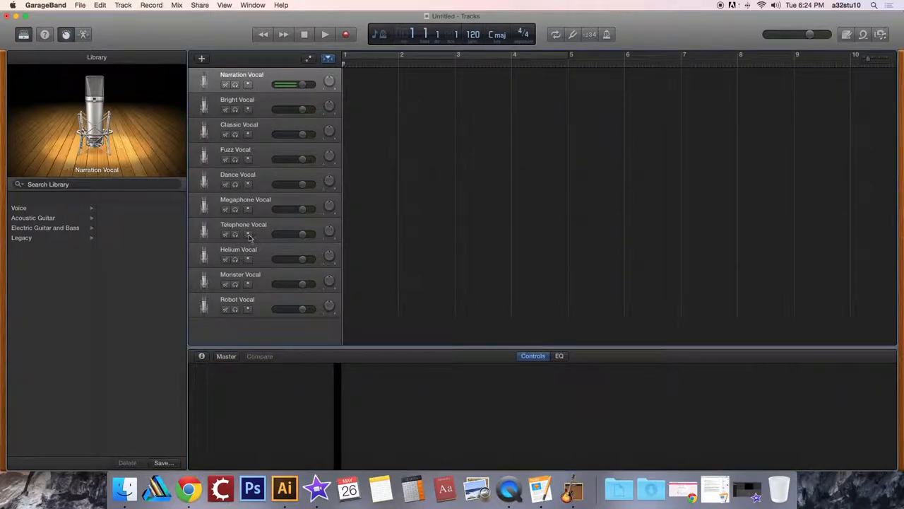
mouse_move(248, 99)
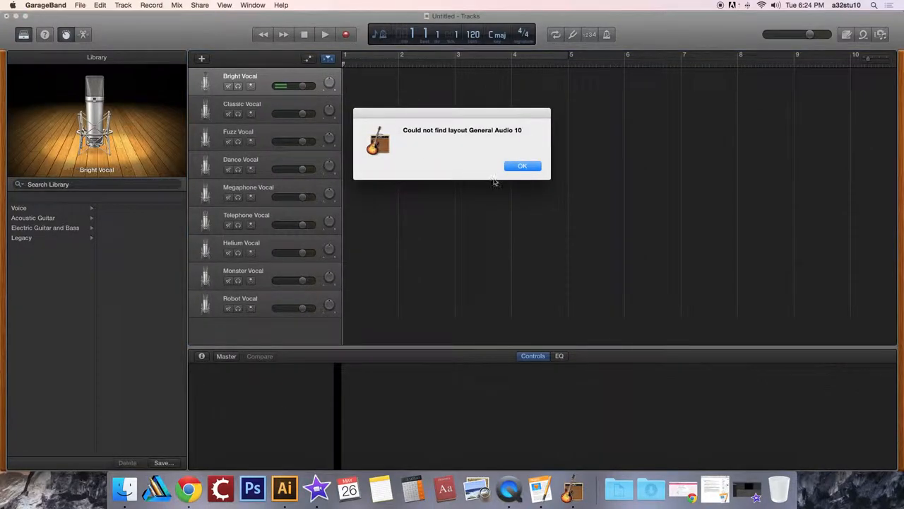
click(521, 165)
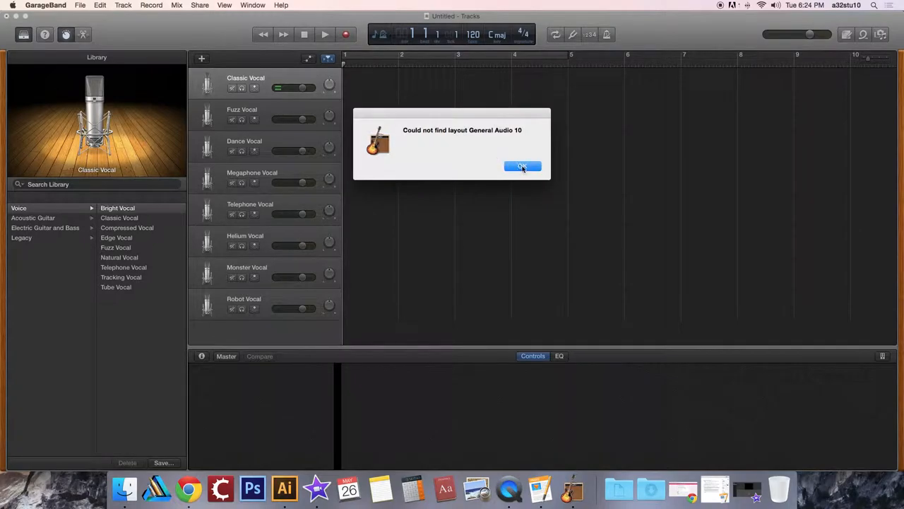
click(523, 167)
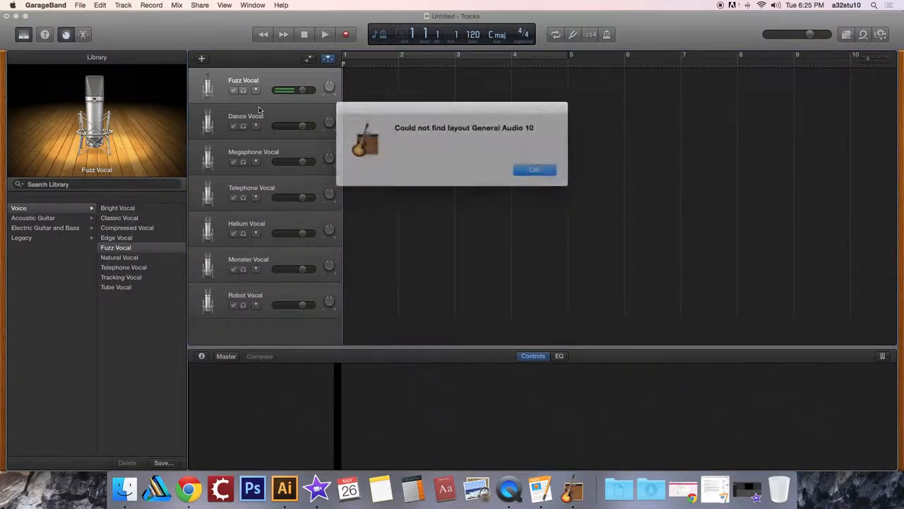
click(534, 169)
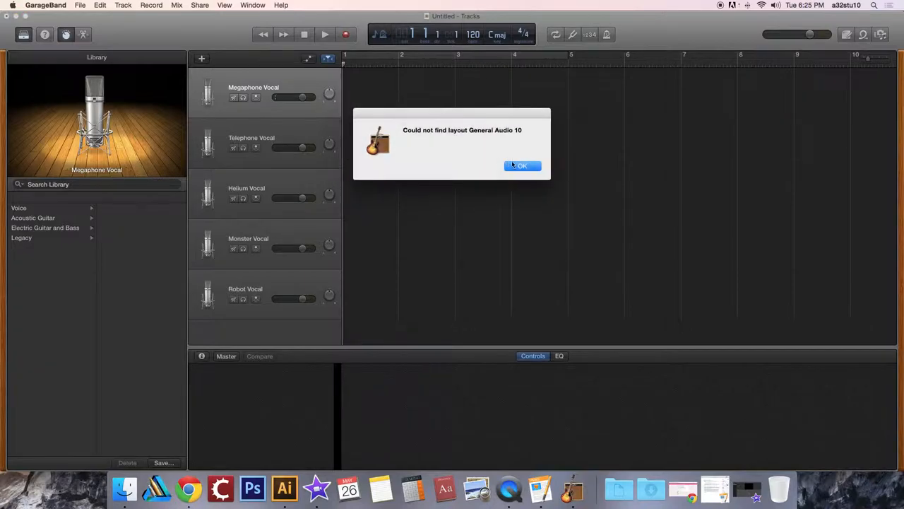
click(523, 165)
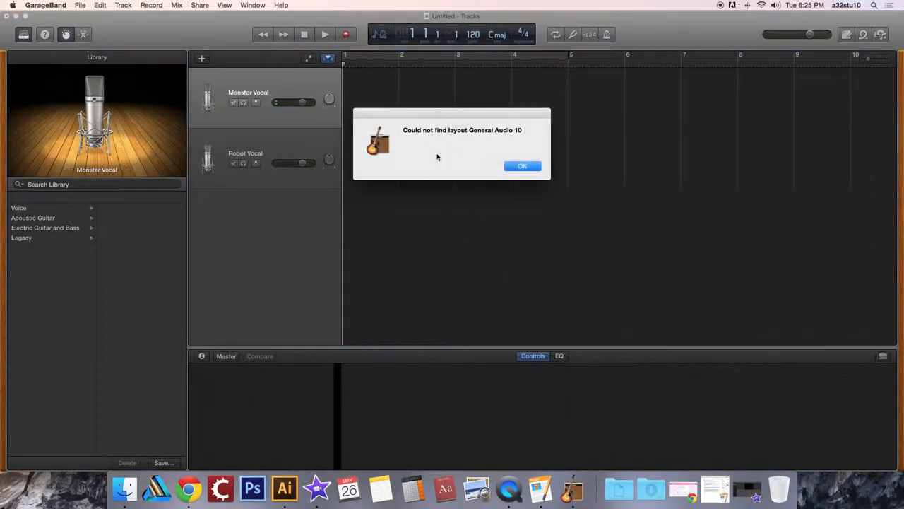
click(523, 165)
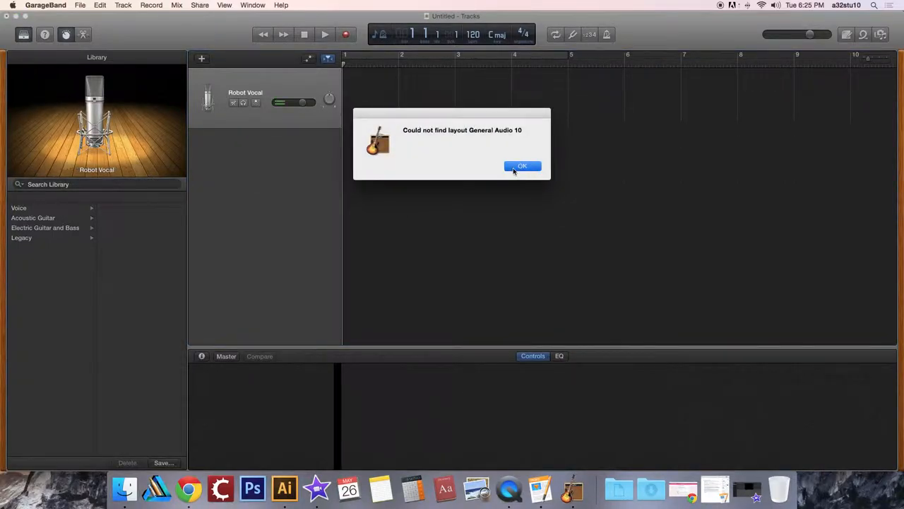
click(522, 165)
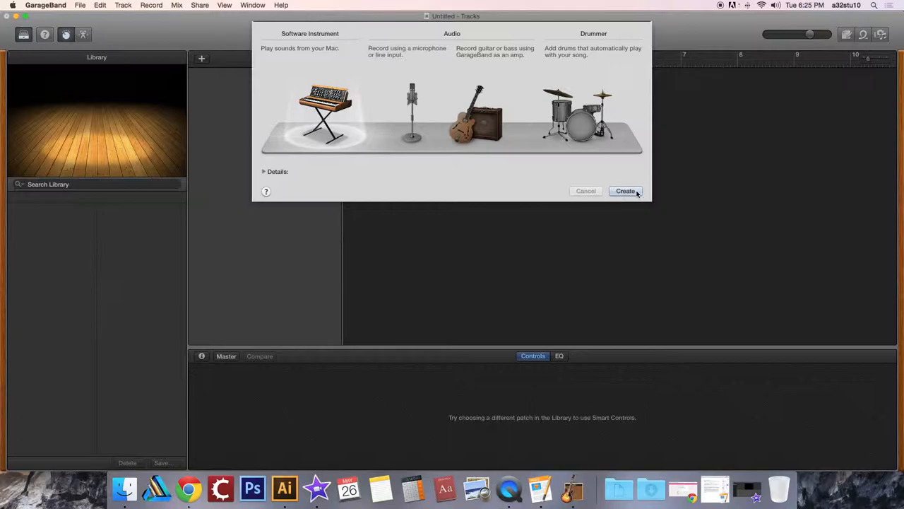
Create a new Software Instrument track, adding Classic Electric Piano to the project.
click(624, 191)
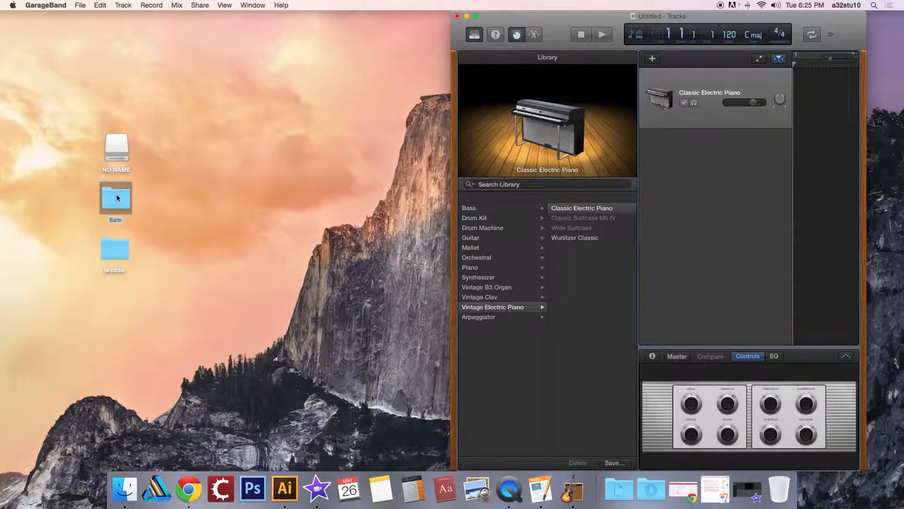
Open the Sam folder from the desktop in Finder and select its first WAV file, STE-002.wav.
drag(116, 197, 225, 120)
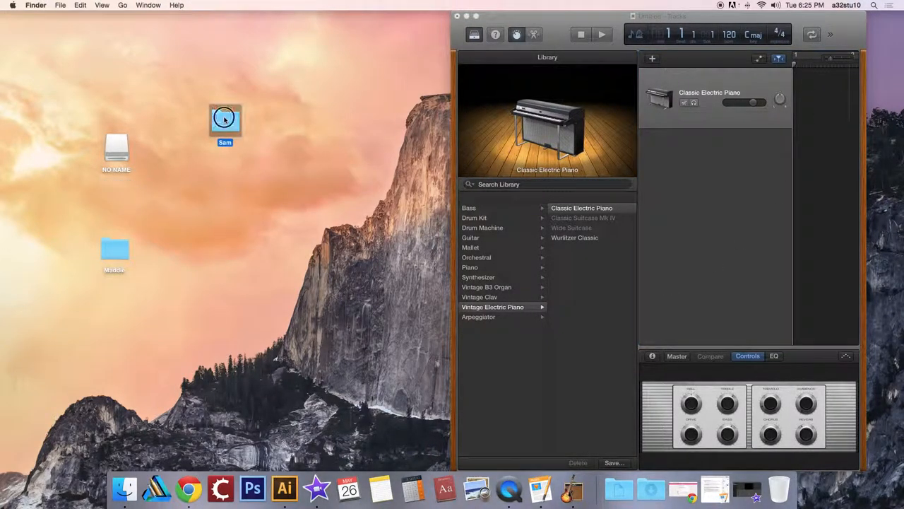
double_click(225, 119)
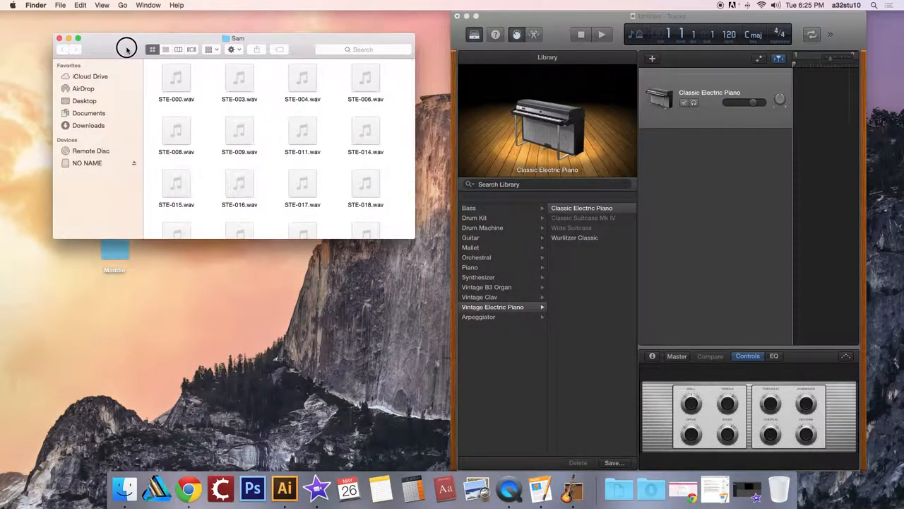
click(177, 78)
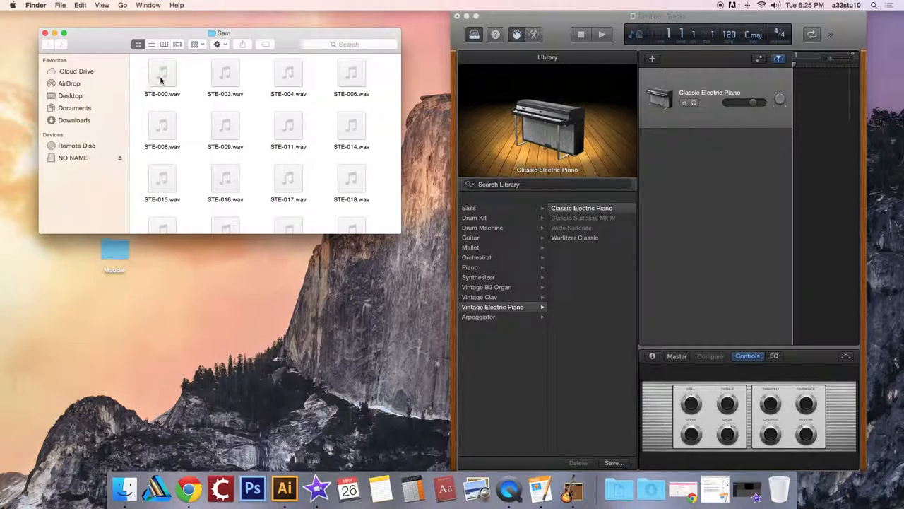
click(161, 73)
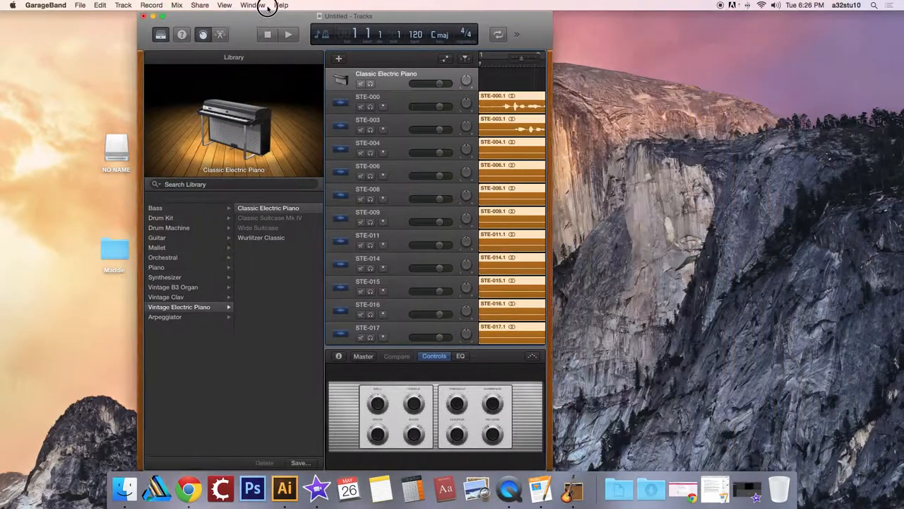
Maximize the GarageBand window so the imported STE audio tracks and waveforms fill the screen.
click(163, 17)
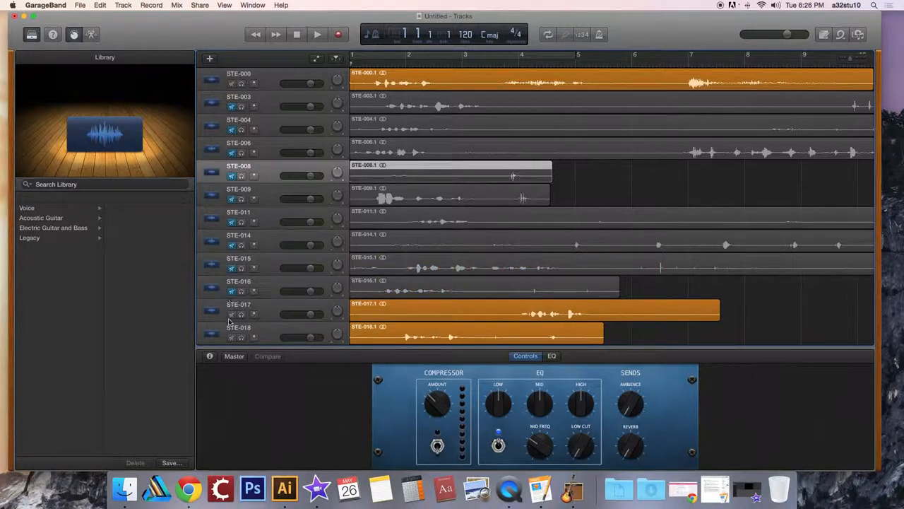
scroll(down, 3)
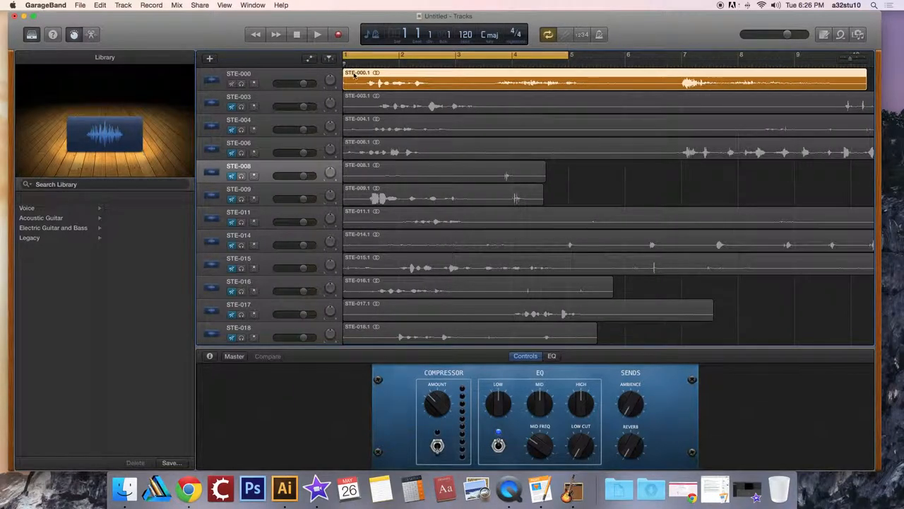
Audition the first track briefly, then rename it from STE-000 to Wind.
click(314, 34)
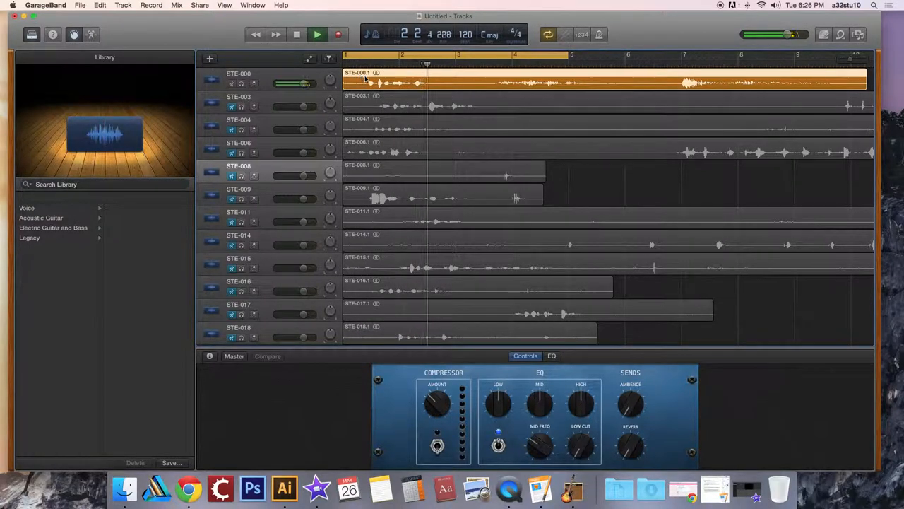
click(316, 34)
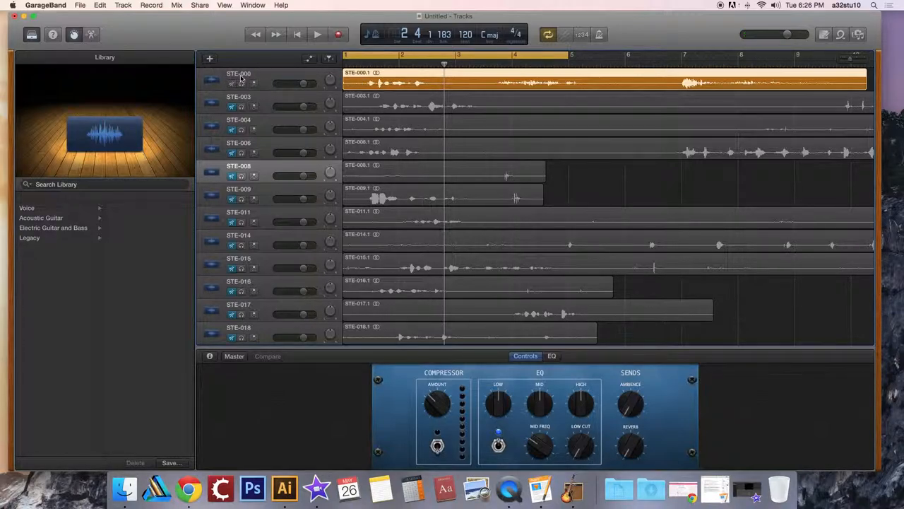
double_click(237, 73)
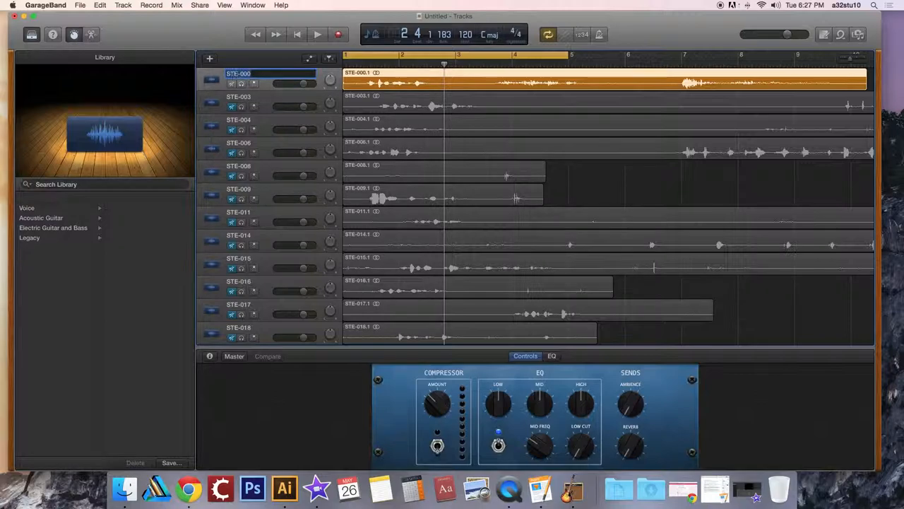
text(Wind)
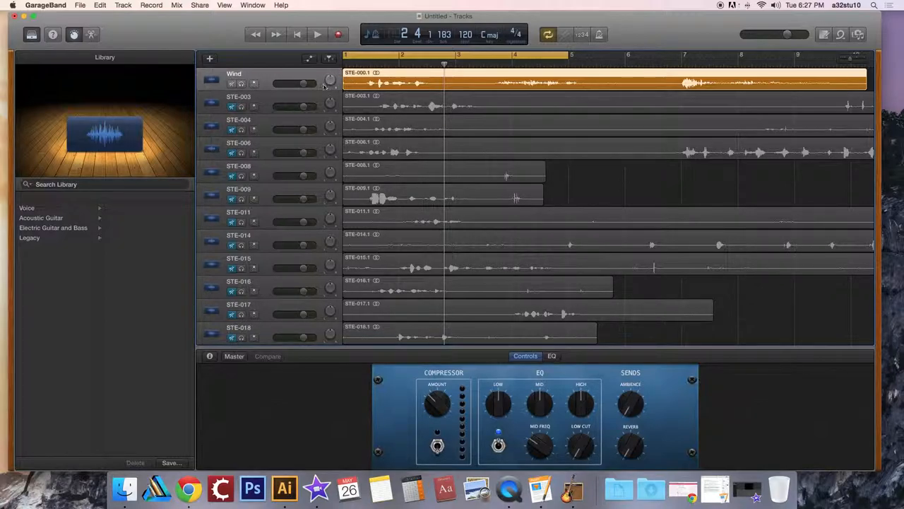
Select and audition the second track STE-003, then rename it G VO 1.
click(239, 96)
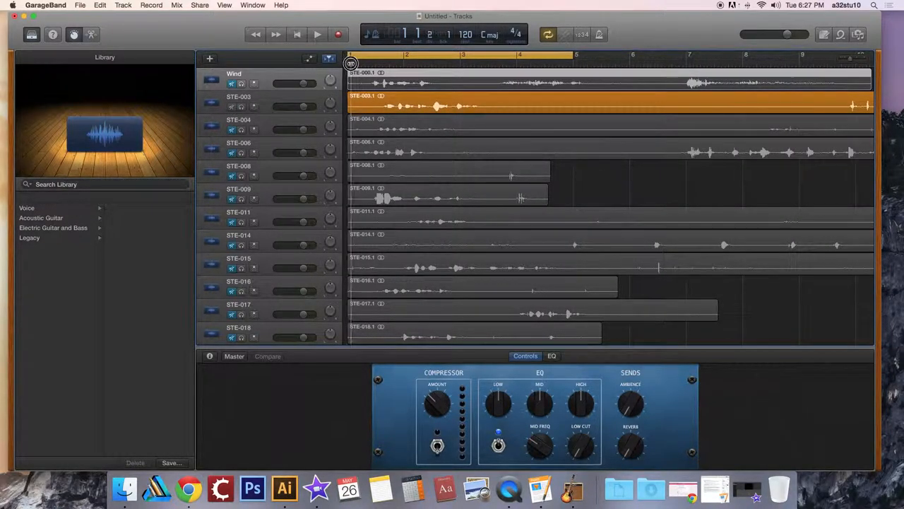
click(314, 34)
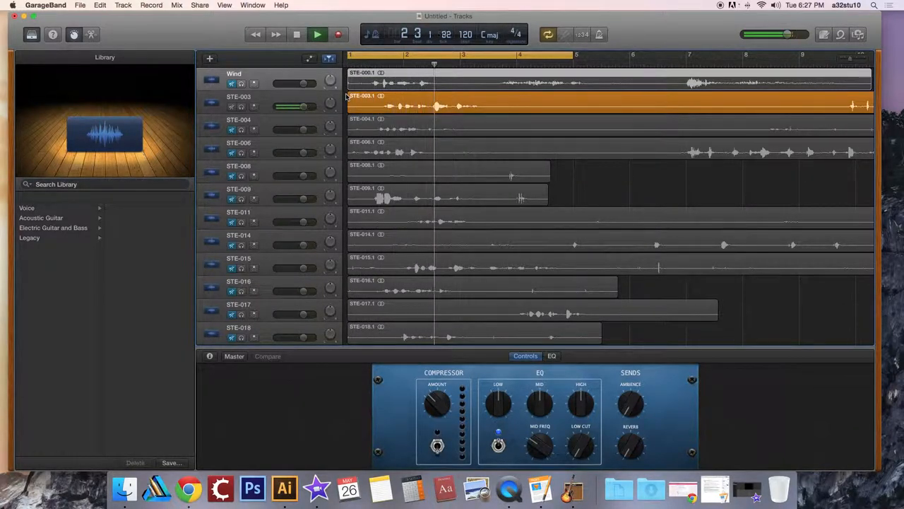
click(313, 34)
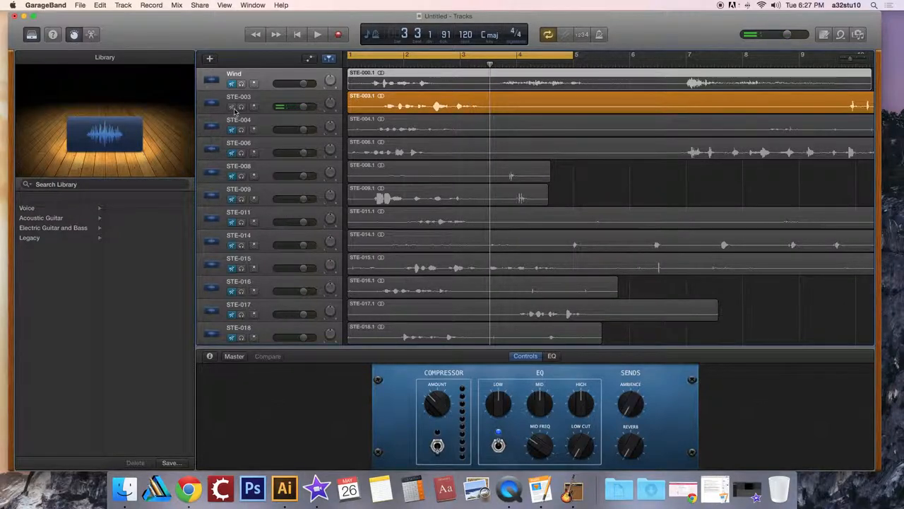
double_click(237, 96)
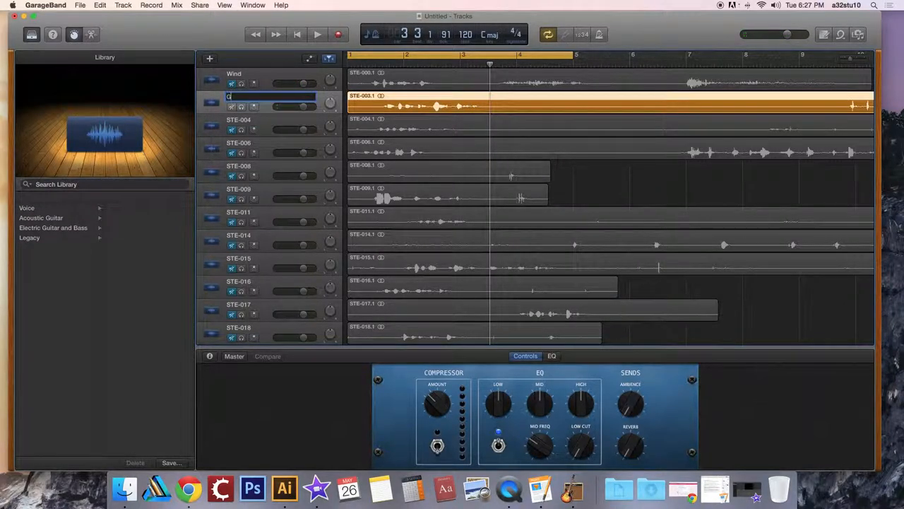
text(VO 1)
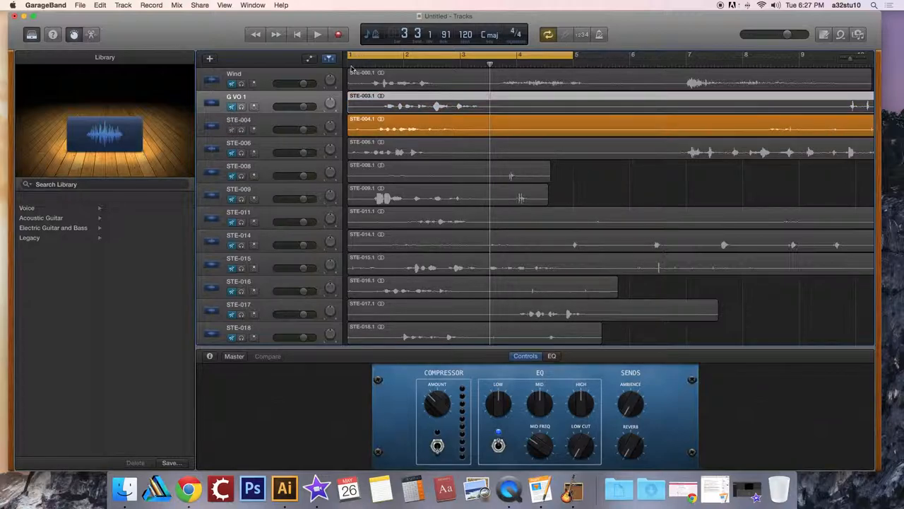
Audition the third track STE-004 and rename it G VO 2, then move down the track list.
click(314, 34)
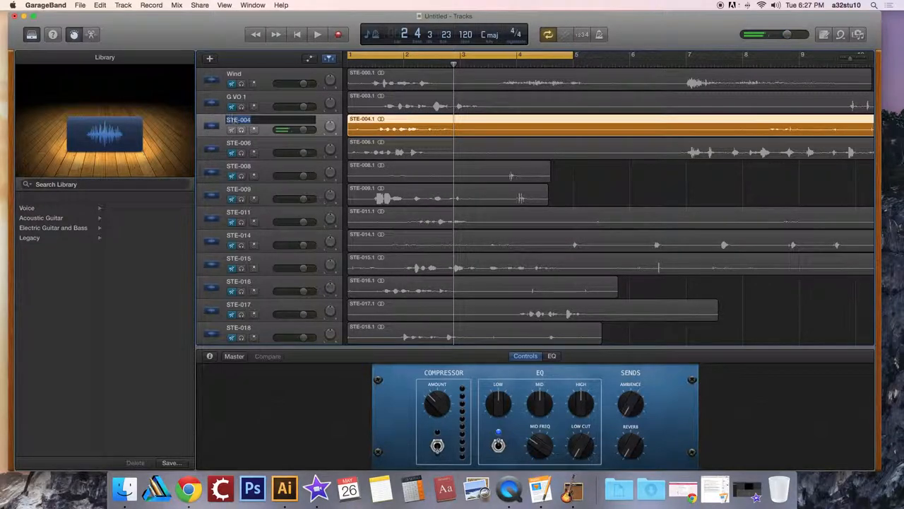
text(G VO 3)
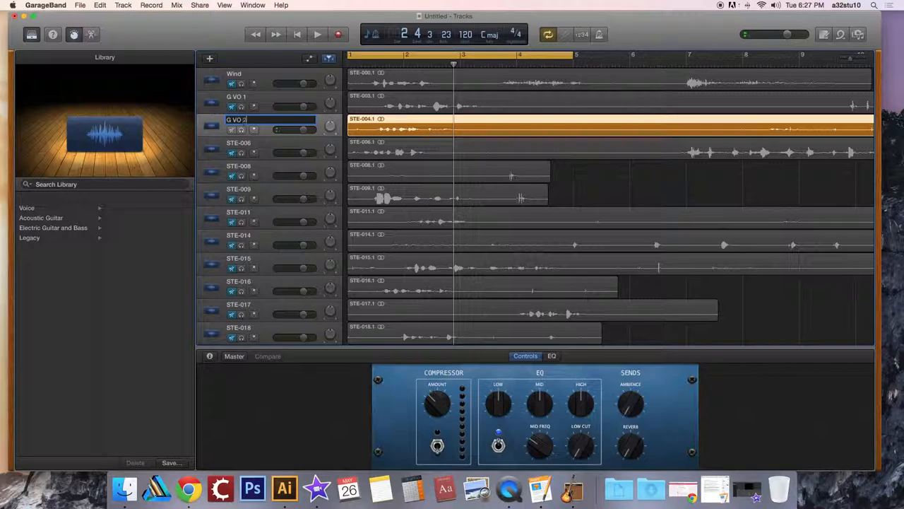
key(Return)
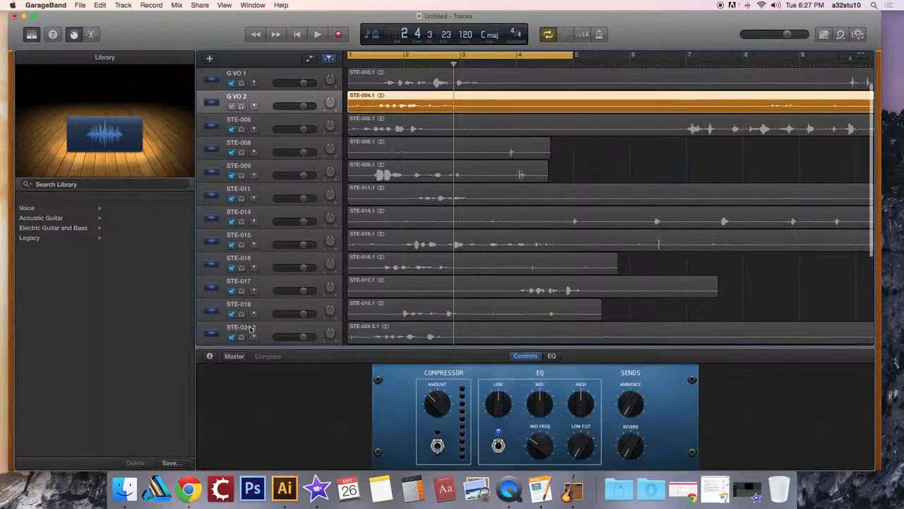
scroll(down, 3)
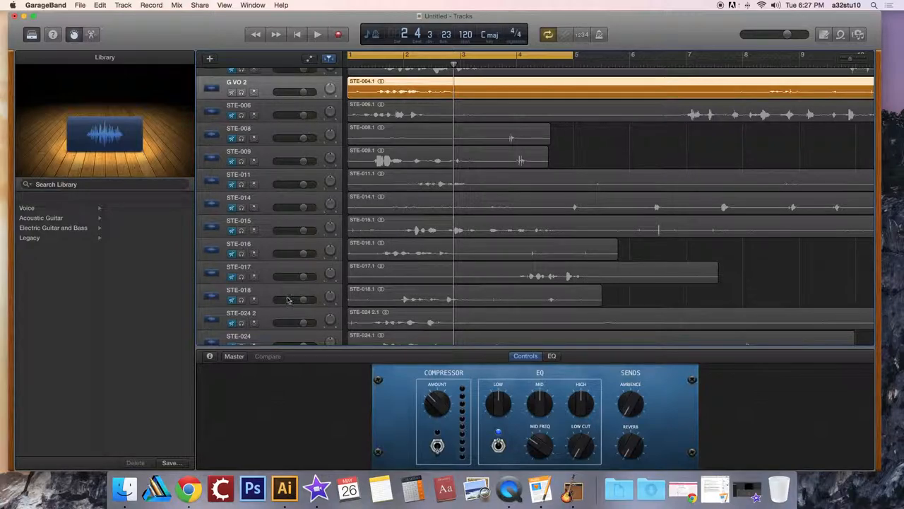